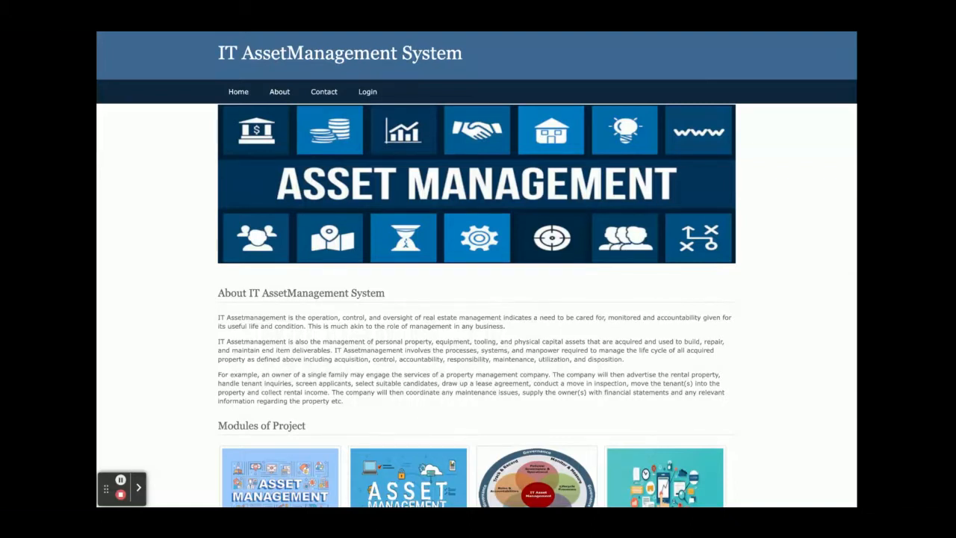
{"action": "mouse_move", "coordinate": [101, 309]}
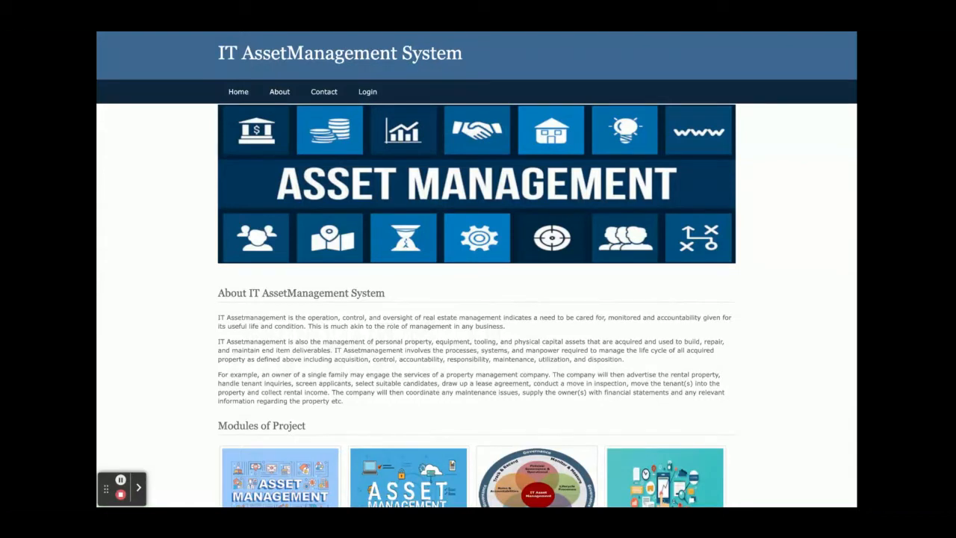
View the About page, then the Contact Us page with its send-email form
{"action": "scroll", "scroll_direction": "down", "scroll_amount": 3}
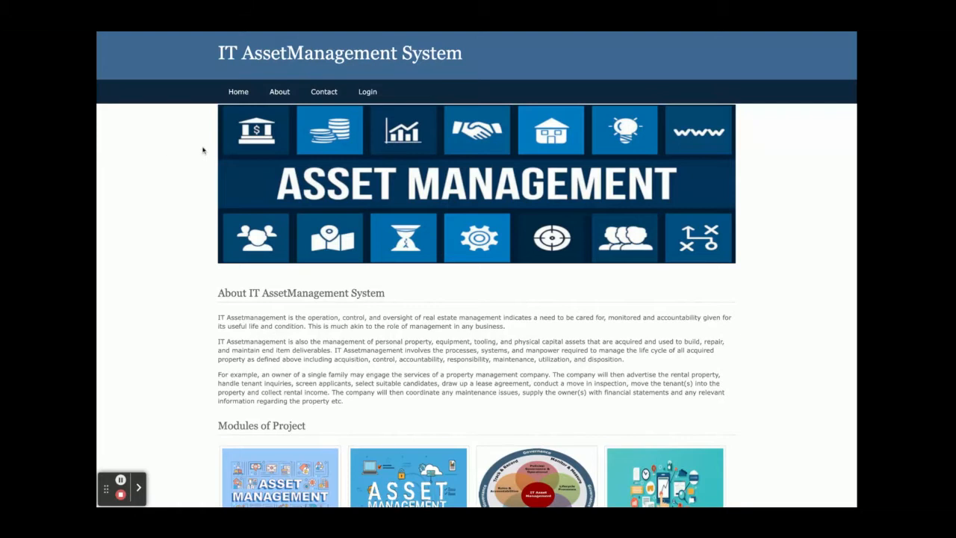
{"action": "left_click", "coordinate": [278, 91]}
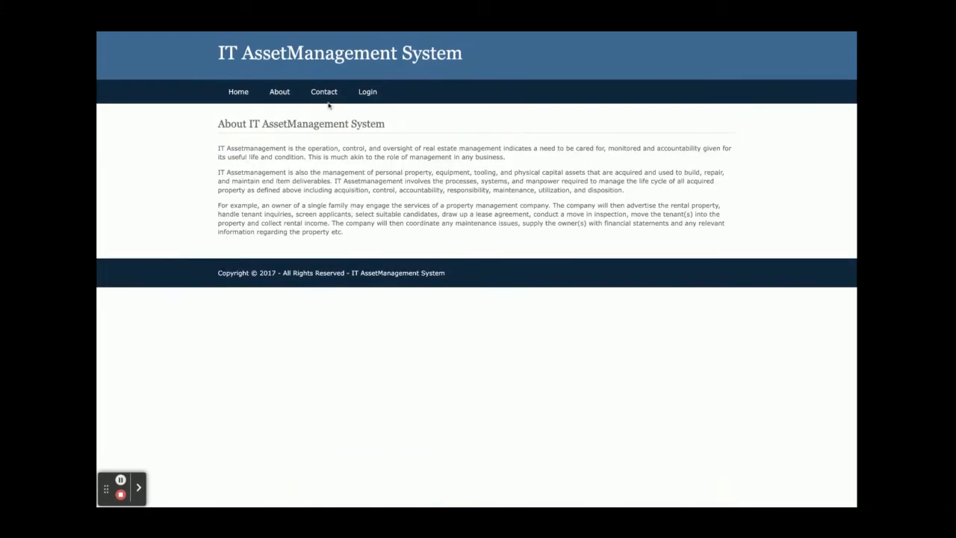
{"action": "left_click", "coordinate": [323, 91]}
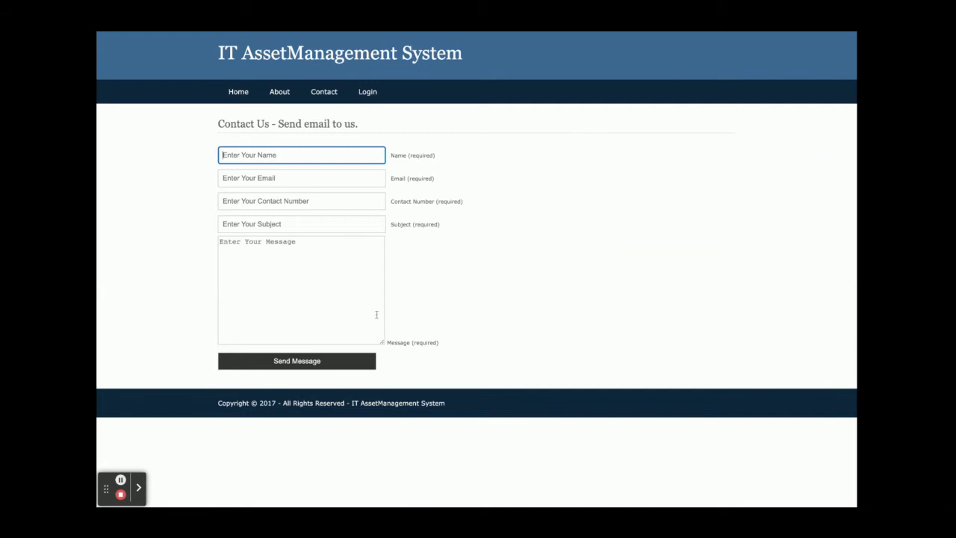
{"action": "mouse_move", "coordinate": [341, 218]}
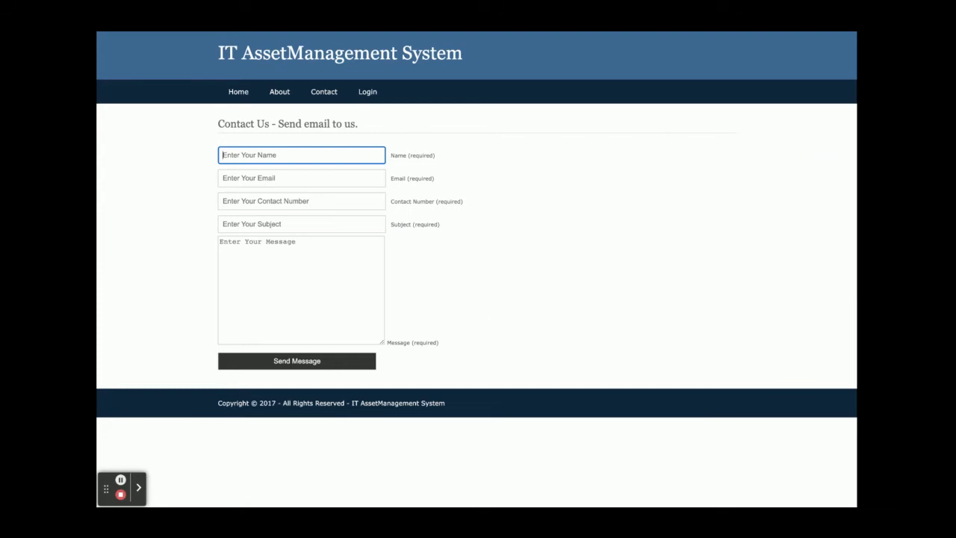
{"action": "mouse_move", "coordinate": [367, 91]}
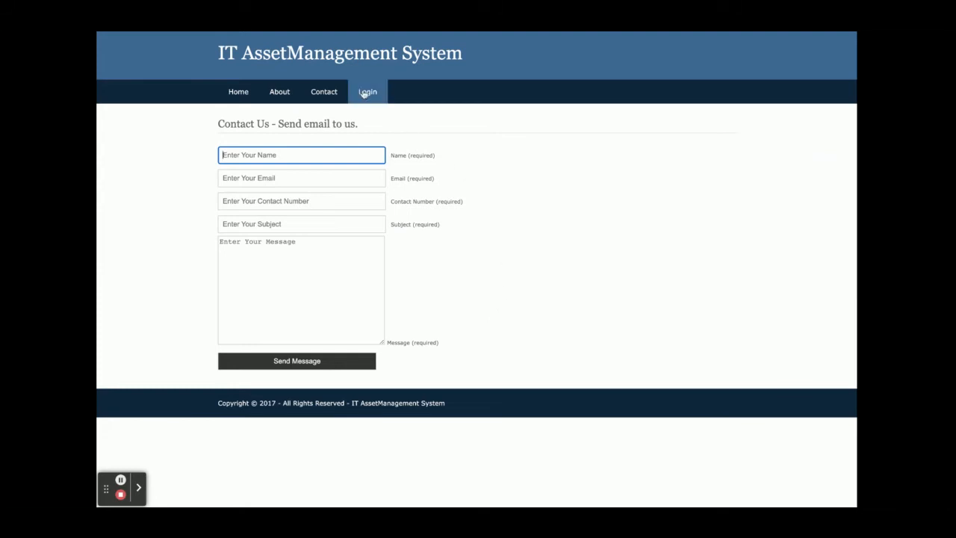
Sign in as admin from the Login page and land on the dashboard
{"action": "left_click", "coordinate": [367, 91]}
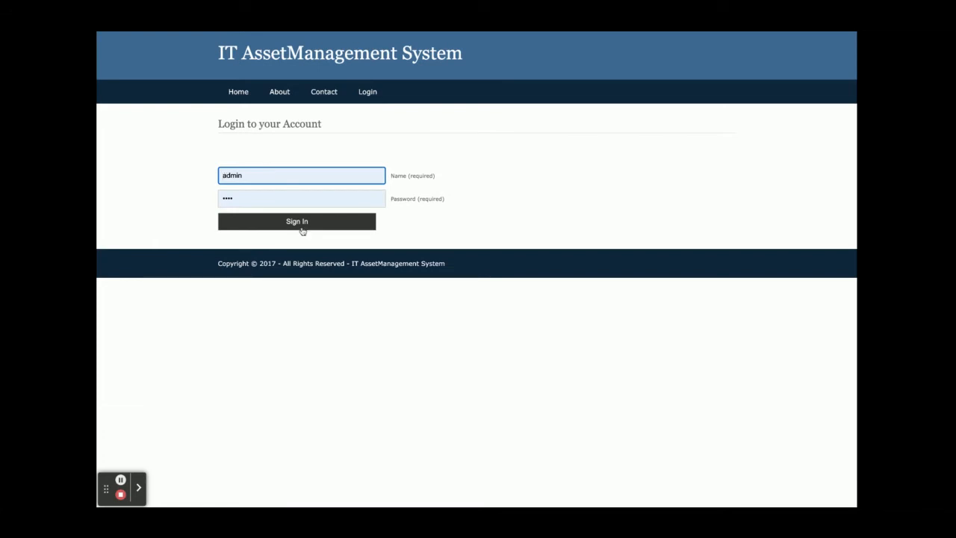
{"action": "left_click", "coordinate": [295, 221]}
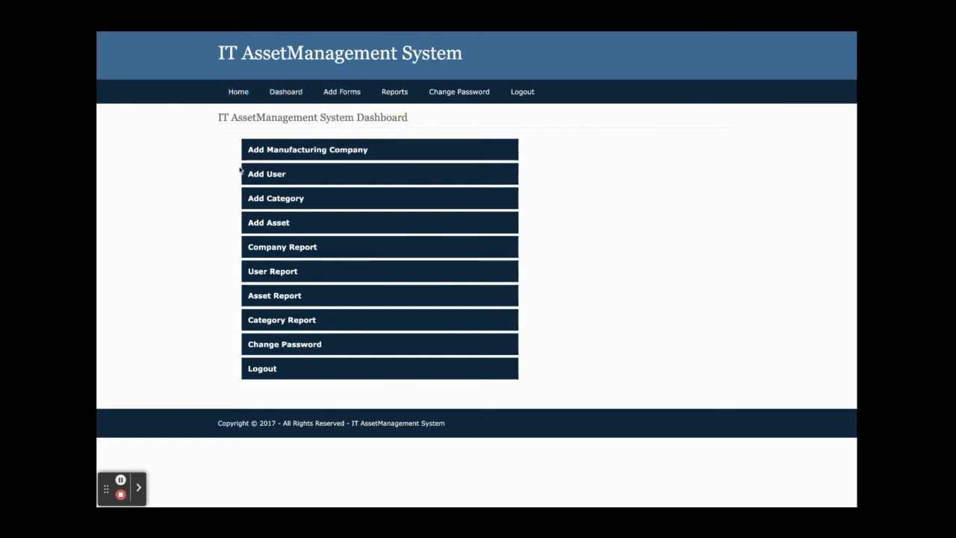
{"action": "mouse_move", "coordinate": [275, 197]}
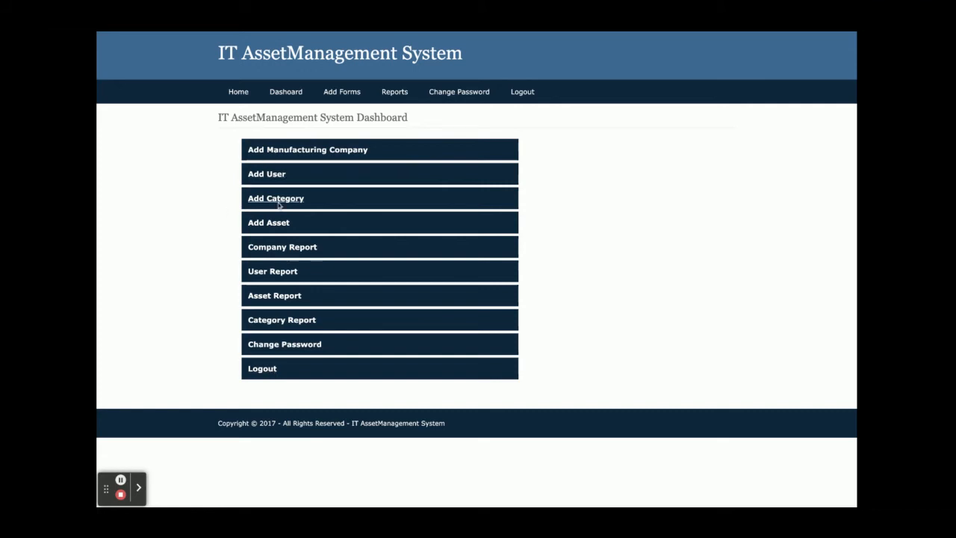
Browse the Reports menu, then the Add Forms menu of add-record options
{"action": "left_click", "coordinate": [341, 91]}
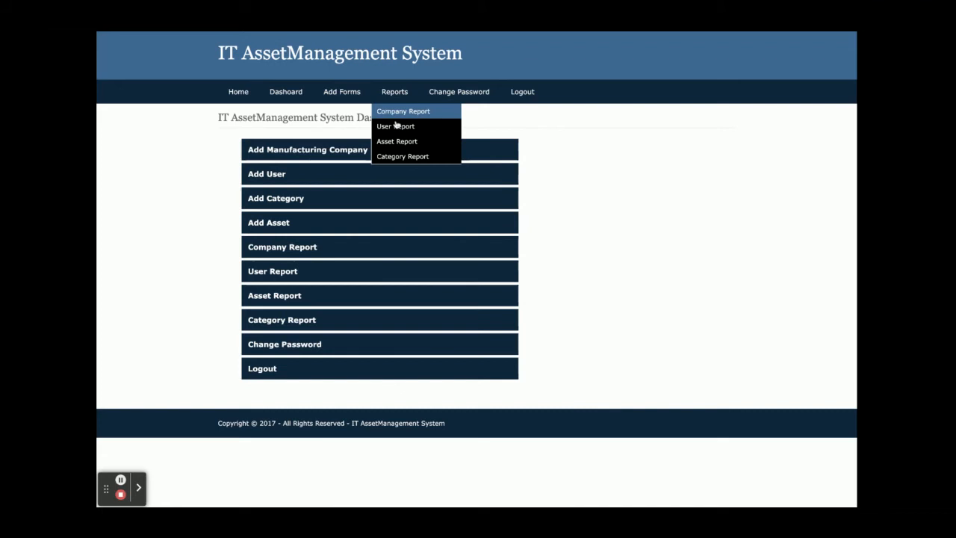
{"action": "mouse_move", "coordinate": [441, 107]}
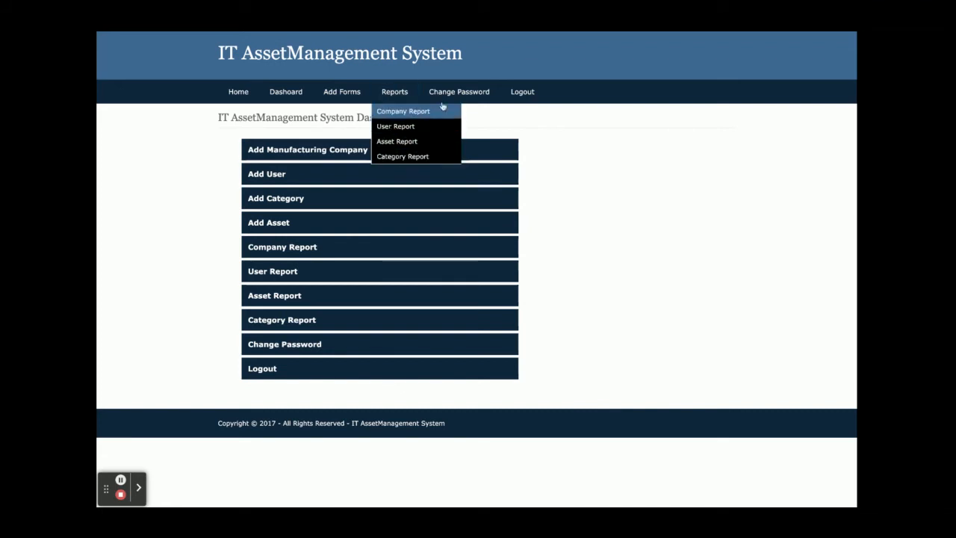
{"action": "left_click", "coordinate": [340, 91]}
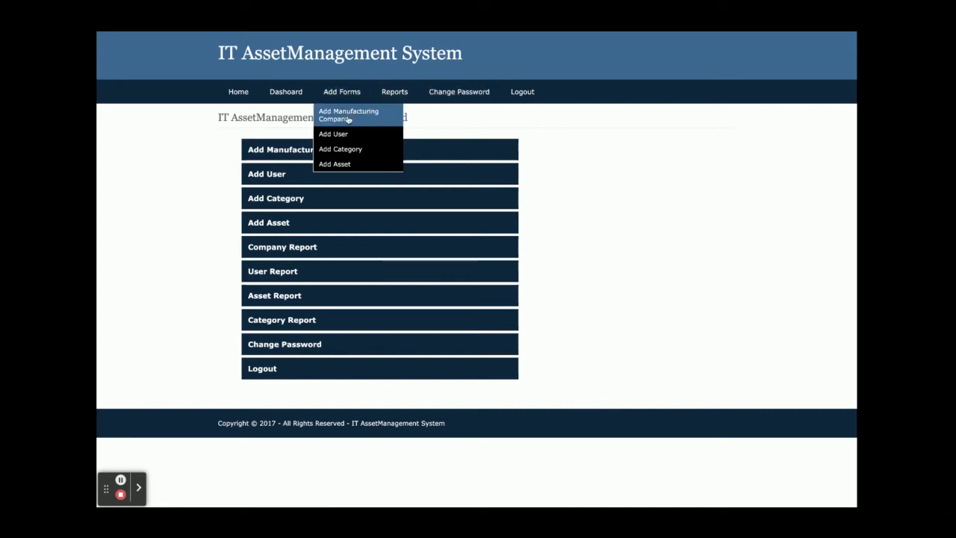
View the Add Manufacturing Company form, then the Add/Edit Employee Records form, leaving both blank
{"action": "left_click", "coordinate": [348, 113]}
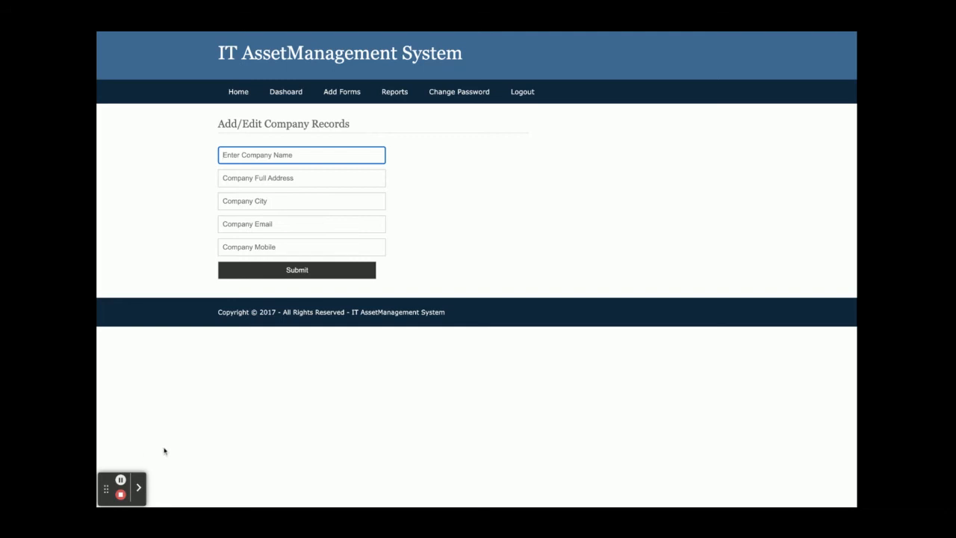
{"action": "mouse_move", "coordinate": [218, 251]}
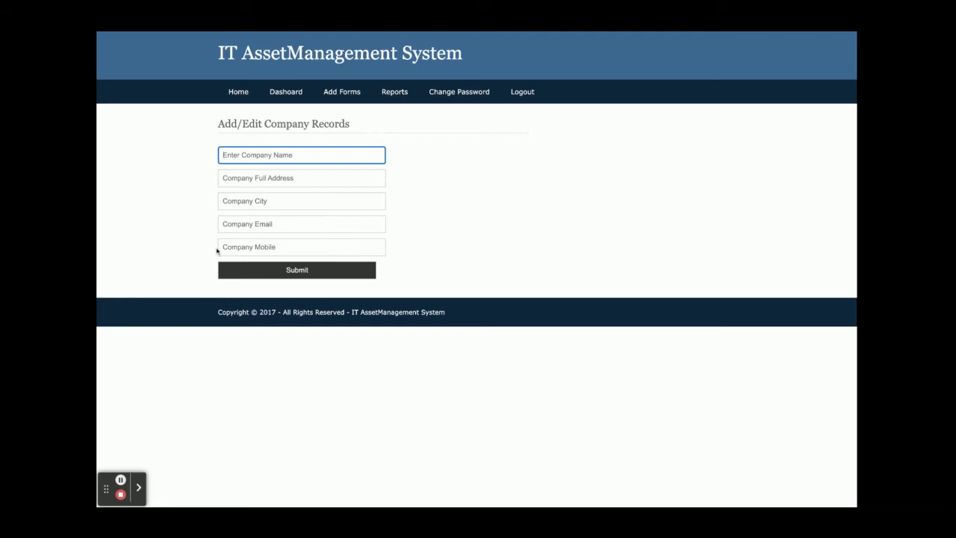
{"action": "mouse_move", "coordinate": [239, 236]}
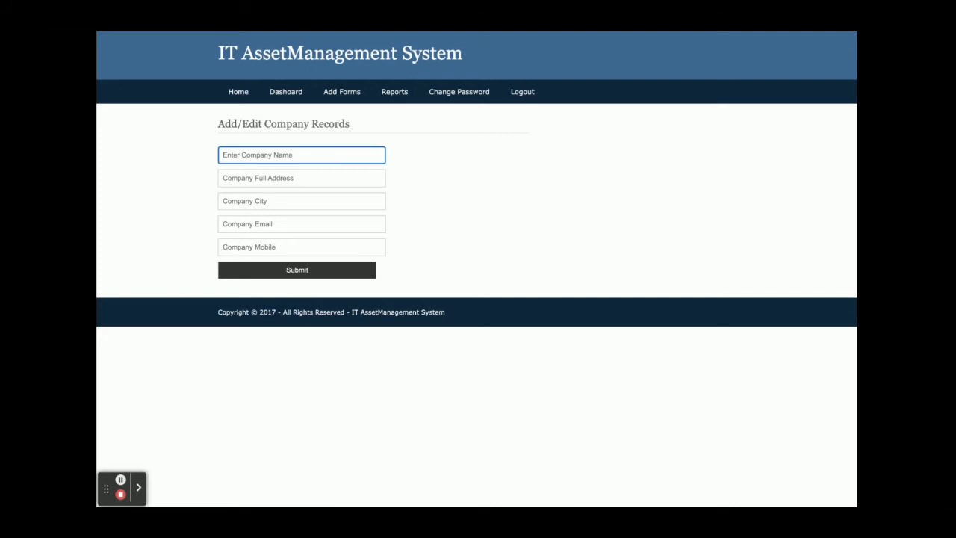
{"action": "left_click", "coordinate": [340, 91]}
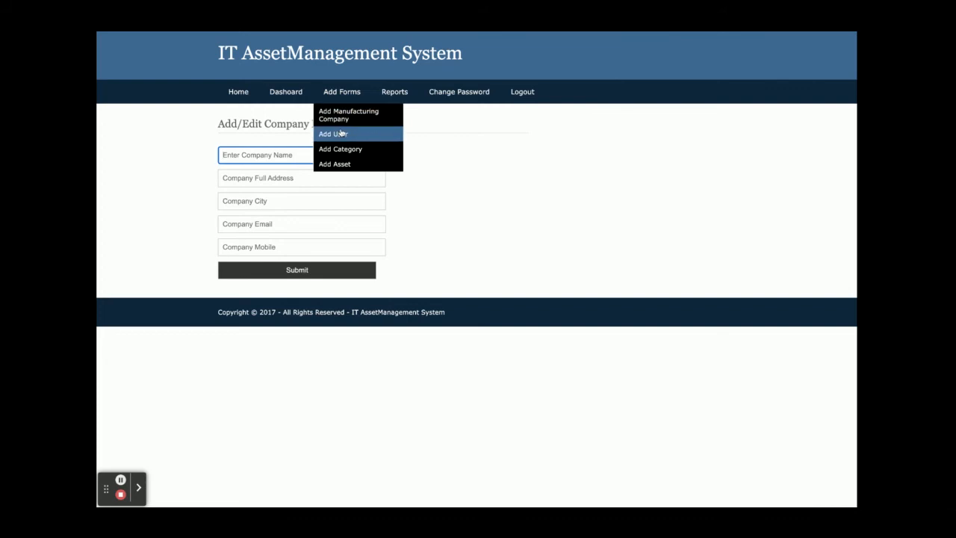
{"action": "left_click", "coordinate": [333, 134]}
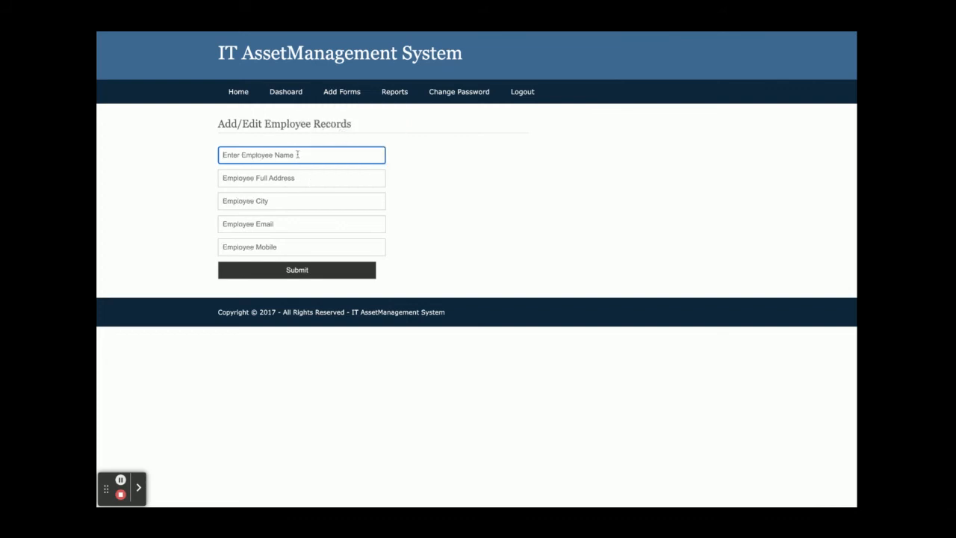
{"action": "left_click", "coordinate": [341, 91]}
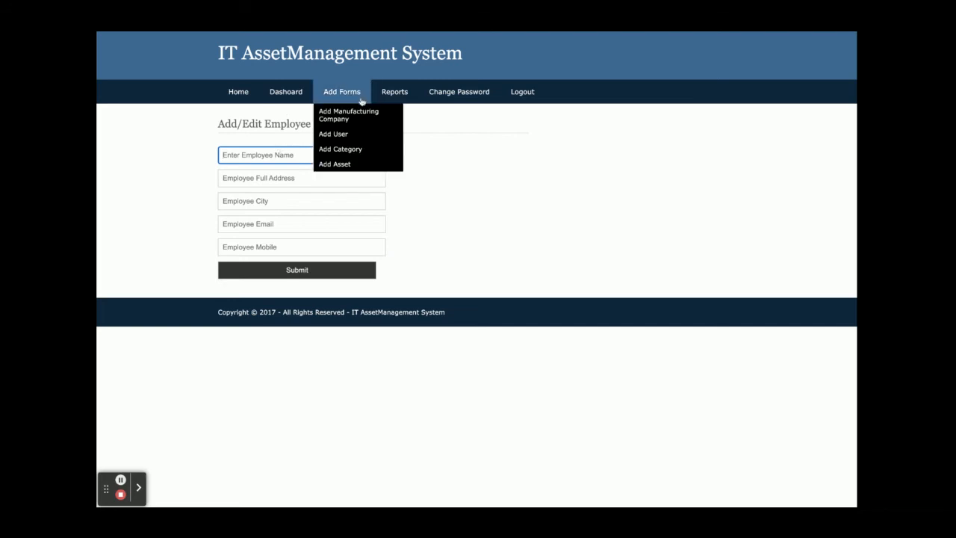
View the Add Category form with its name and description fields, leaving it blank
{"action": "left_click", "coordinate": [340, 149]}
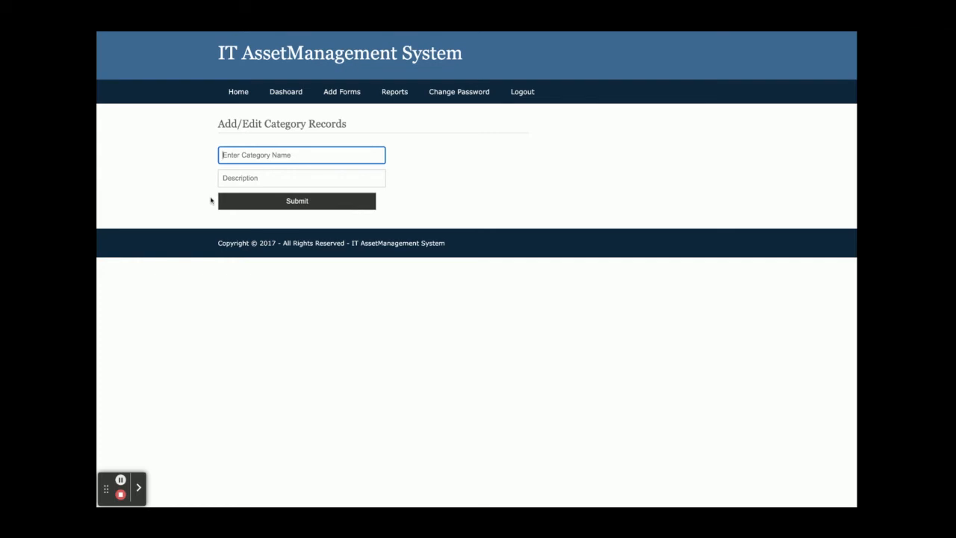
{"action": "mouse_move", "coordinate": [209, 219]}
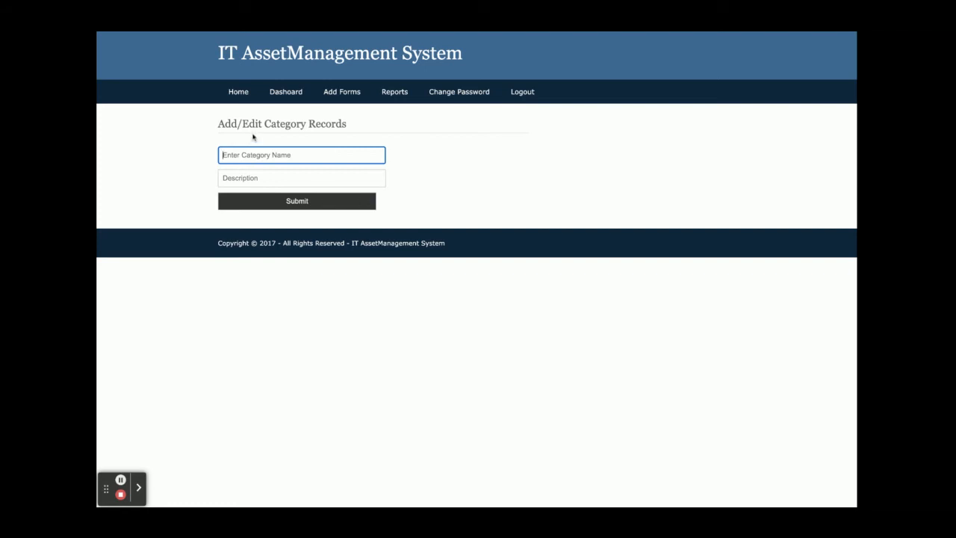
{"action": "left_click", "coordinate": [340, 91]}
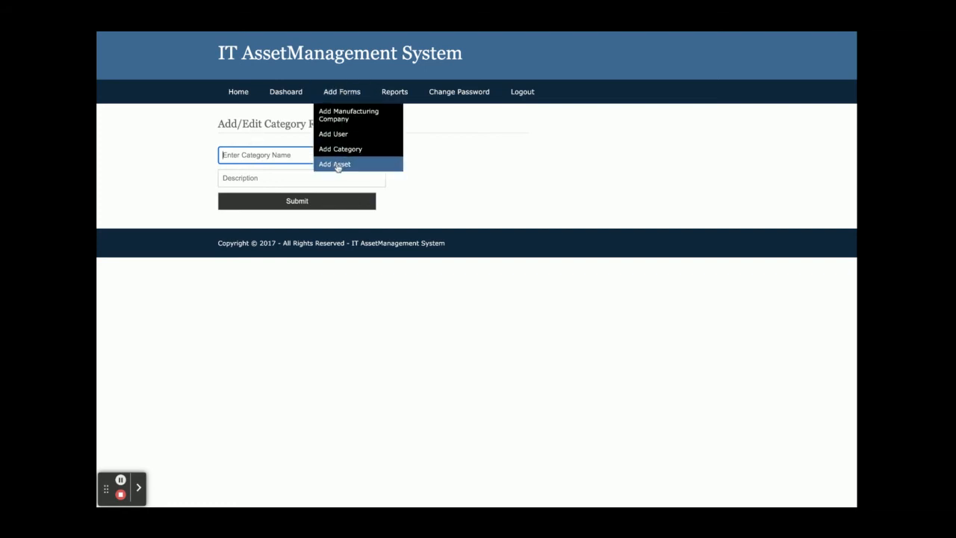
{"action": "left_click", "coordinate": [334, 162]}
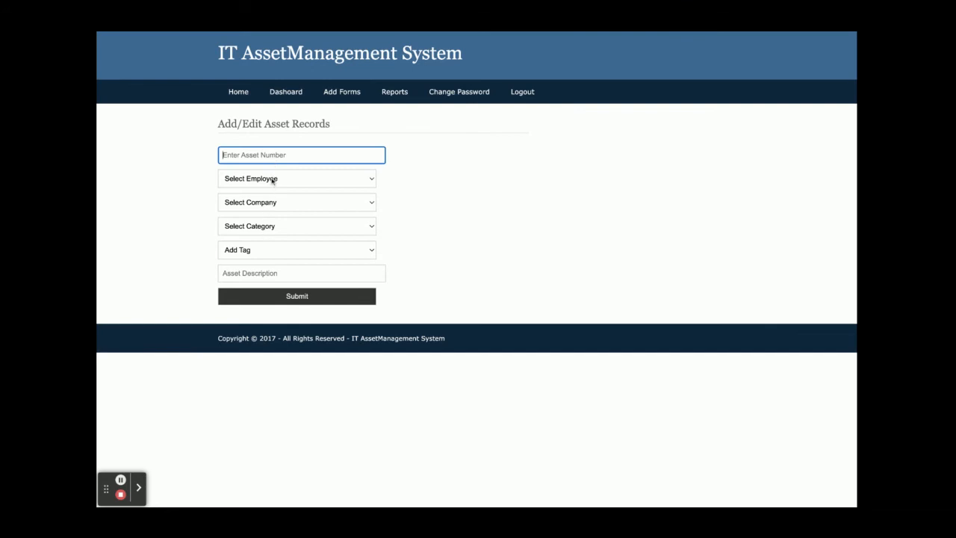
{"action": "mouse_move", "coordinate": [264, 250]}
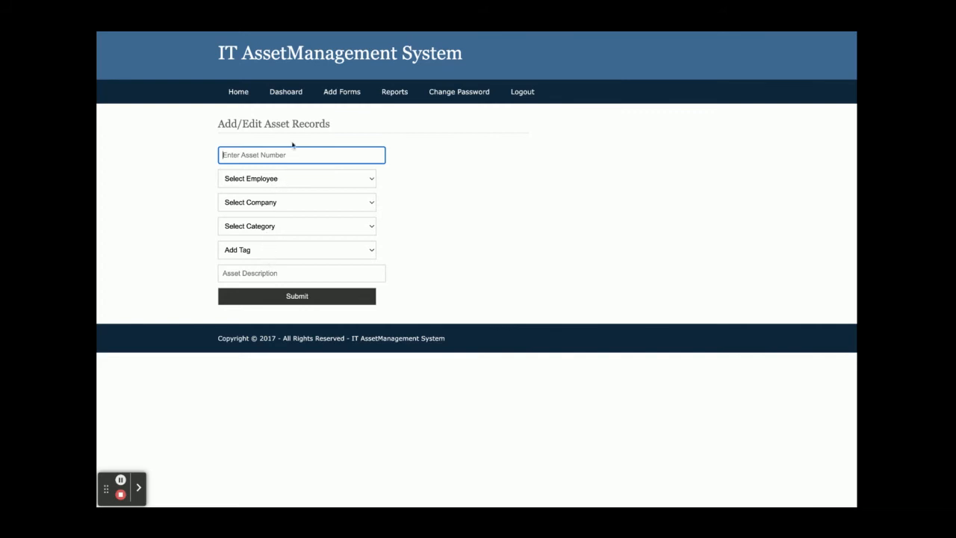
{"action": "mouse_move", "coordinate": [272, 292]}
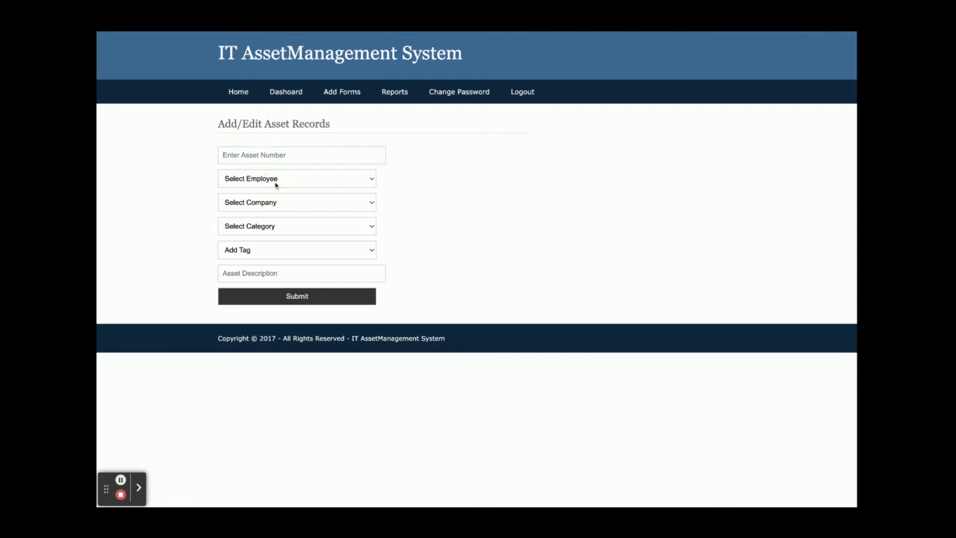
{"action": "left_click", "coordinate": [296, 177]}
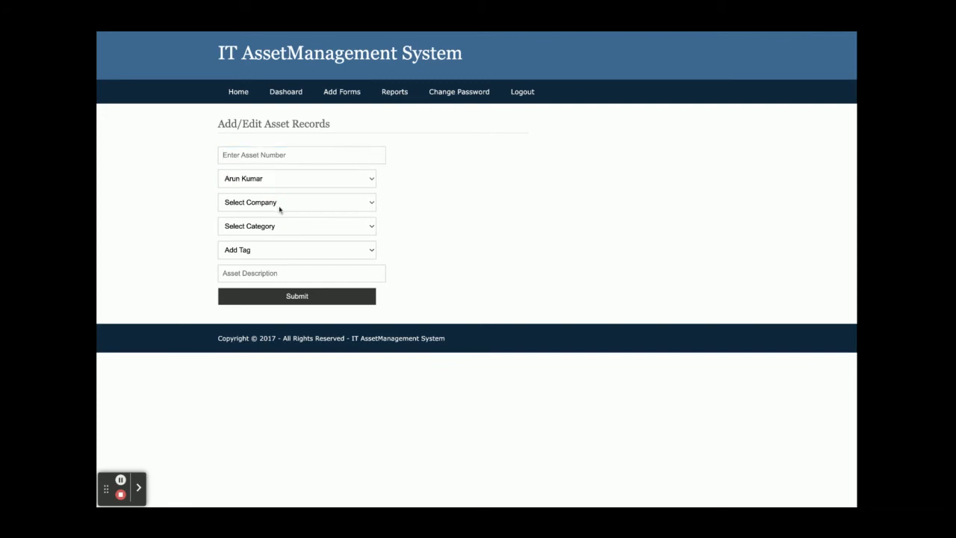
{"action": "left_click", "coordinate": [296, 225]}
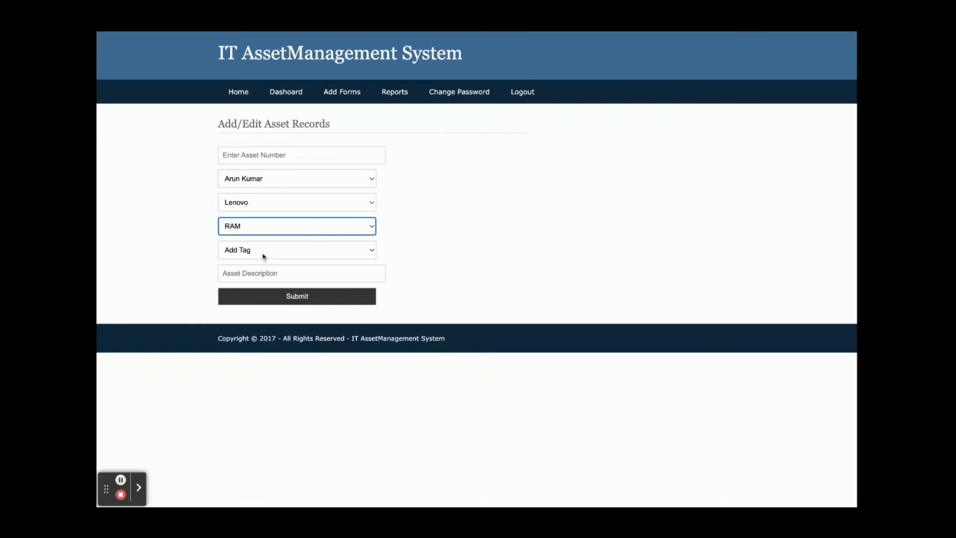
{"action": "left_click", "coordinate": [394, 91]}
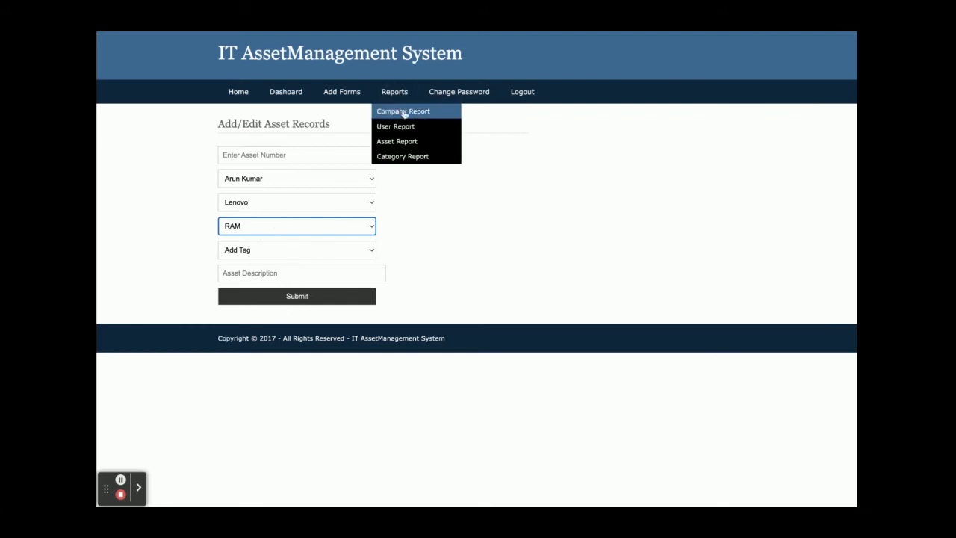
View the Company Report, Dell's edit form, then the User Report of employee records
{"action": "left_click", "coordinate": [403, 111]}
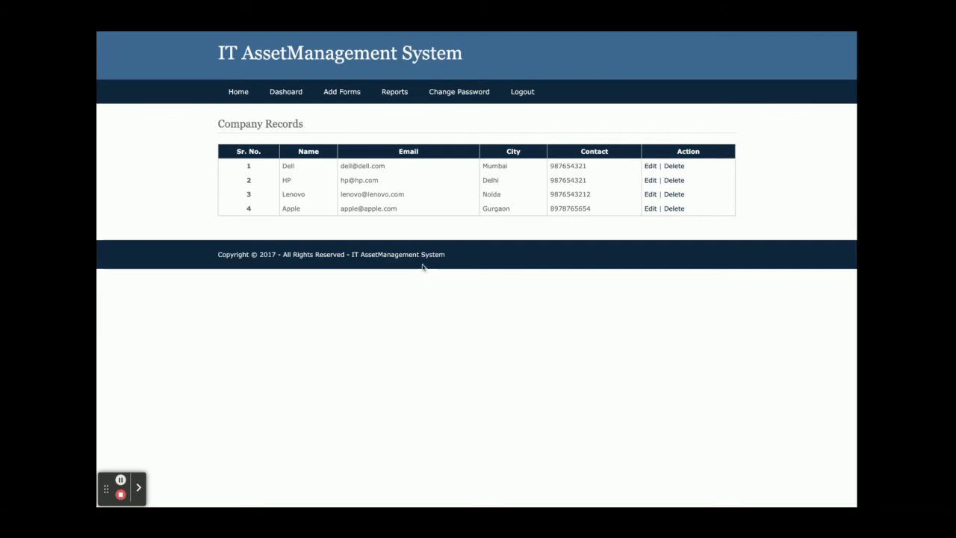
{"action": "left_click", "coordinate": [648, 164]}
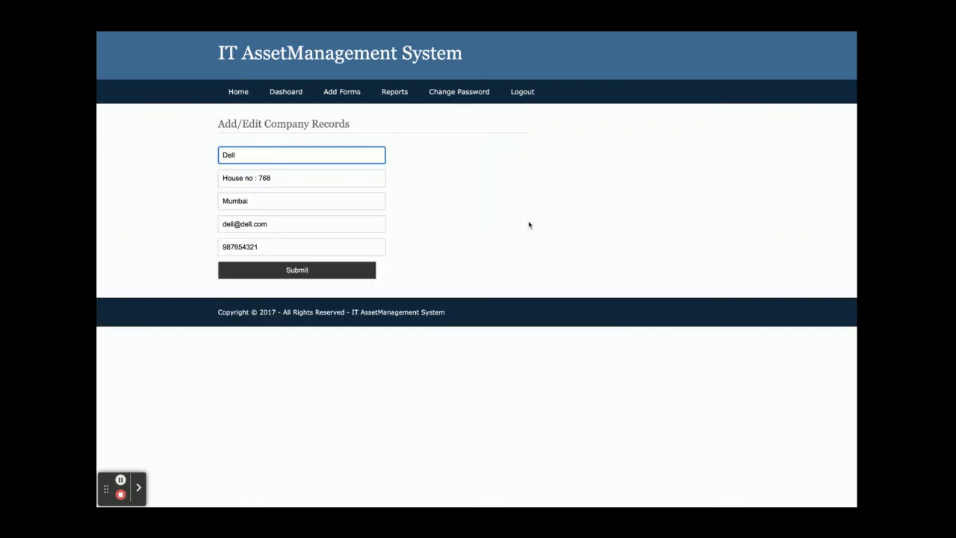
{"action": "left_click", "coordinate": [395, 91]}
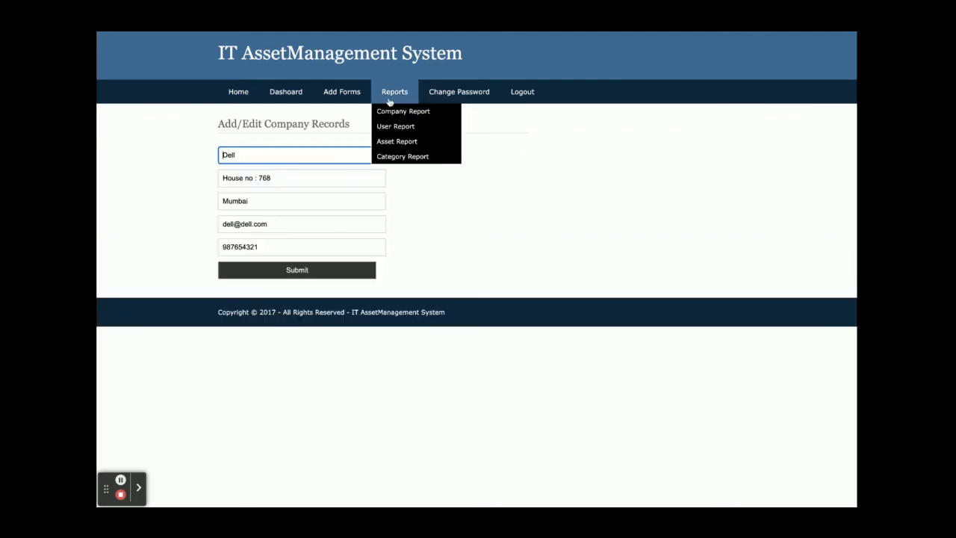
{"action": "left_click", "coordinate": [394, 126]}
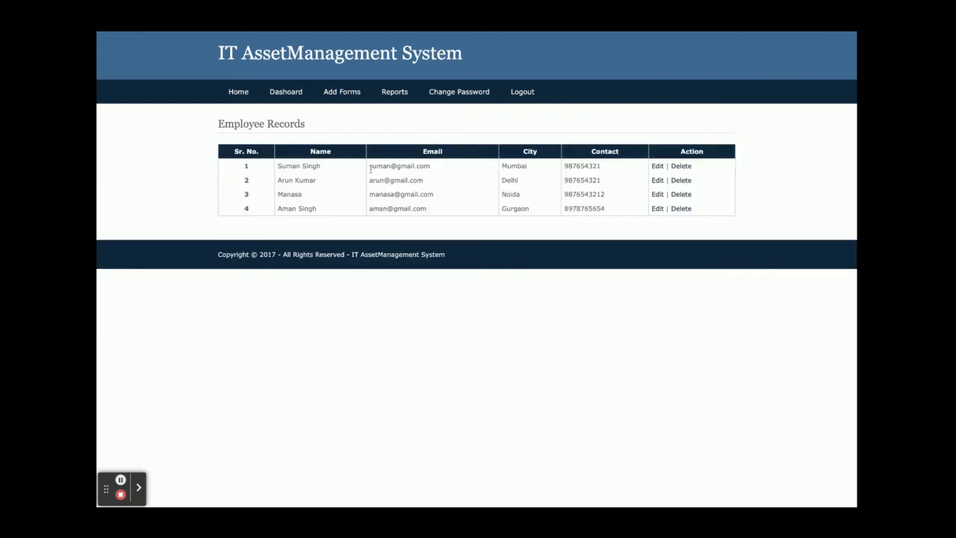
{"action": "left_click", "coordinate": [394, 91]}
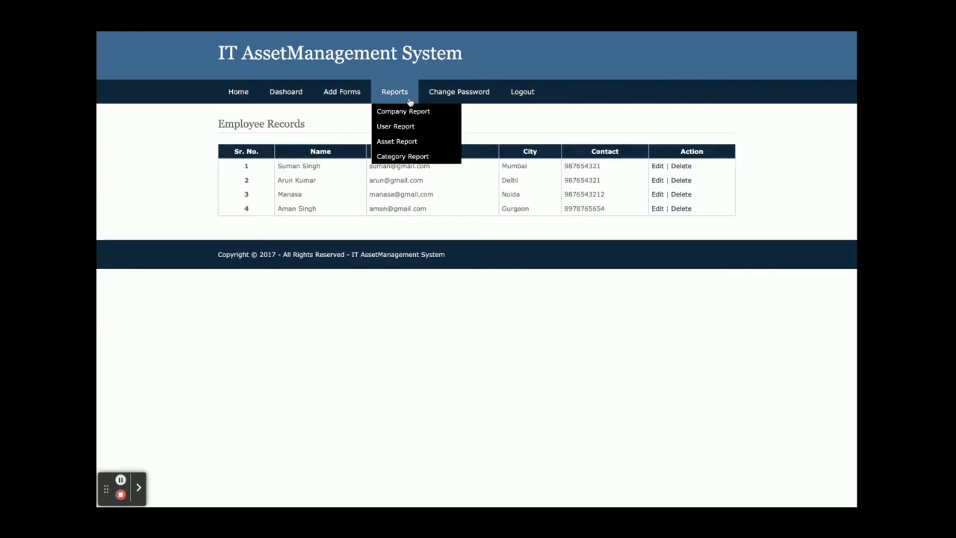
View the Asset Report, asset 11's edit form, then the Category Report, ending on Change Password
{"action": "left_click", "coordinate": [397, 141]}
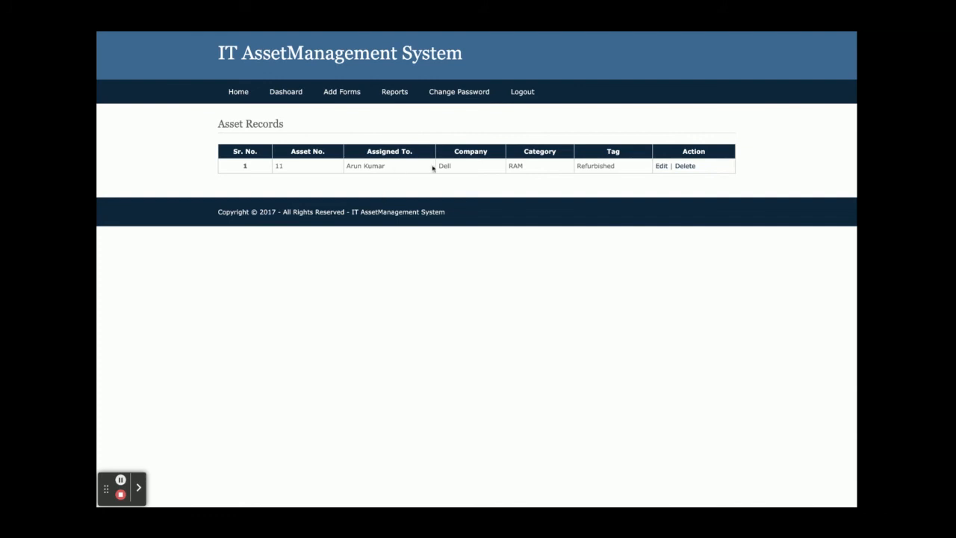
{"action": "mouse_move", "coordinate": [664, 159]}
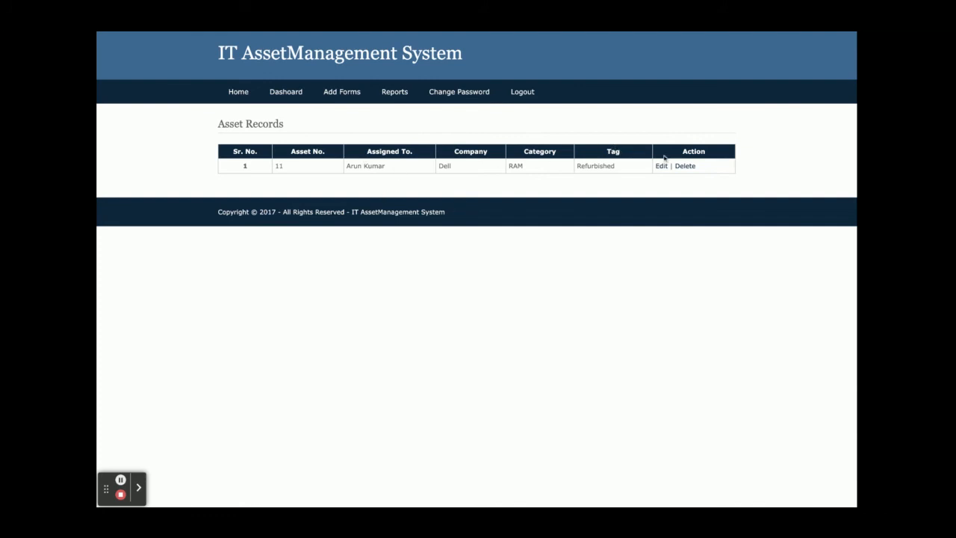
{"action": "left_click", "coordinate": [660, 165]}
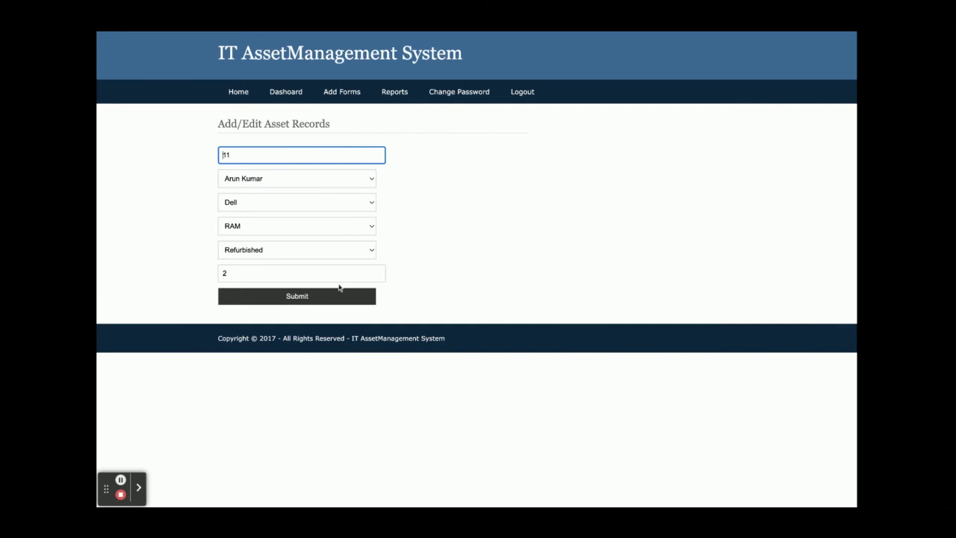
{"action": "left_click", "coordinate": [395, 91]}
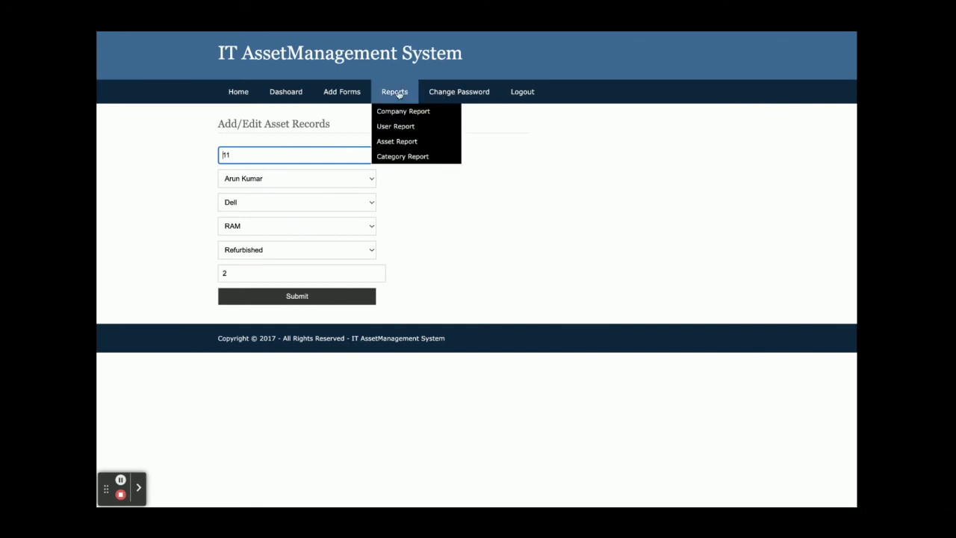
{"action": "left_click", "coordinate": [403, 157]}
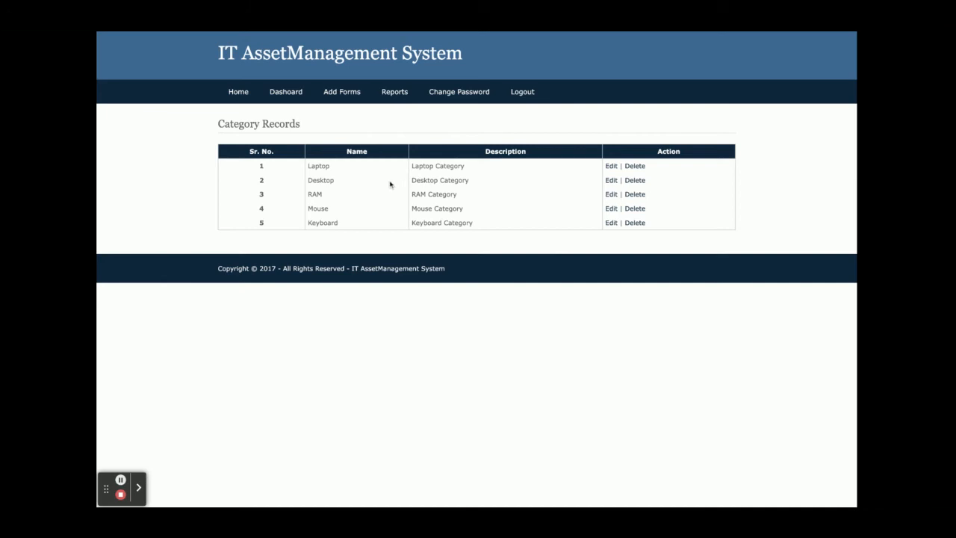
{"action": "mouse_move", "coordinate": [370, 231]}
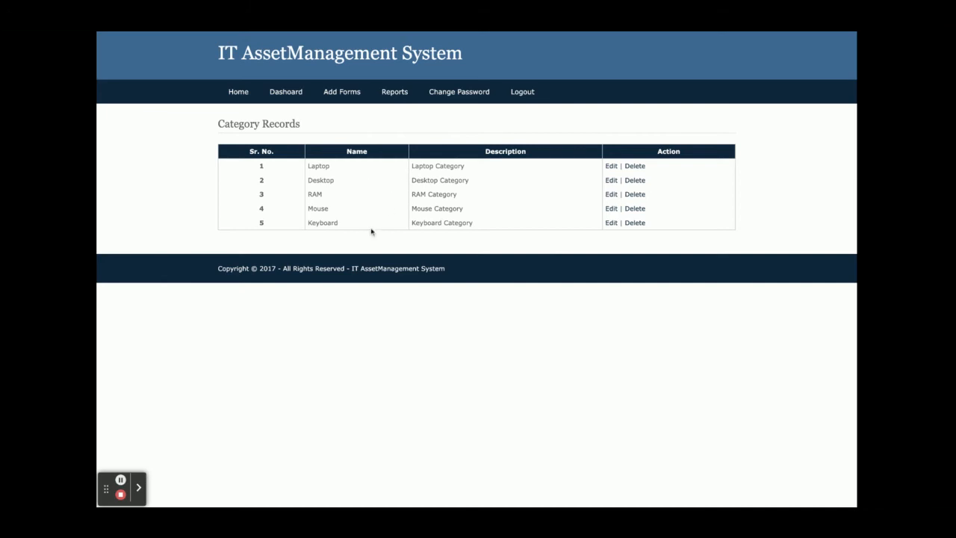
{"action": "mouse_move", "coordinate": [400, 188]}
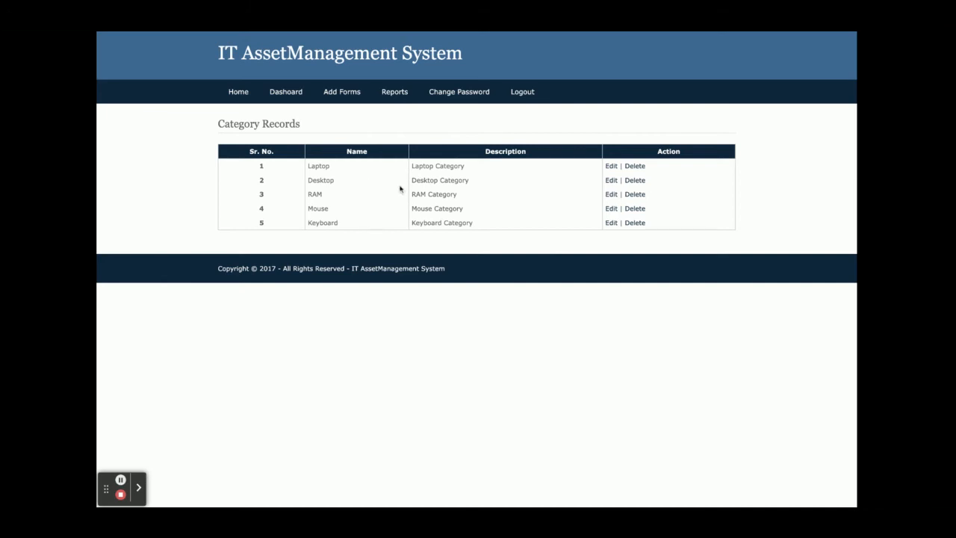
{"action": "left_click", "coordinate": [458, 91]}
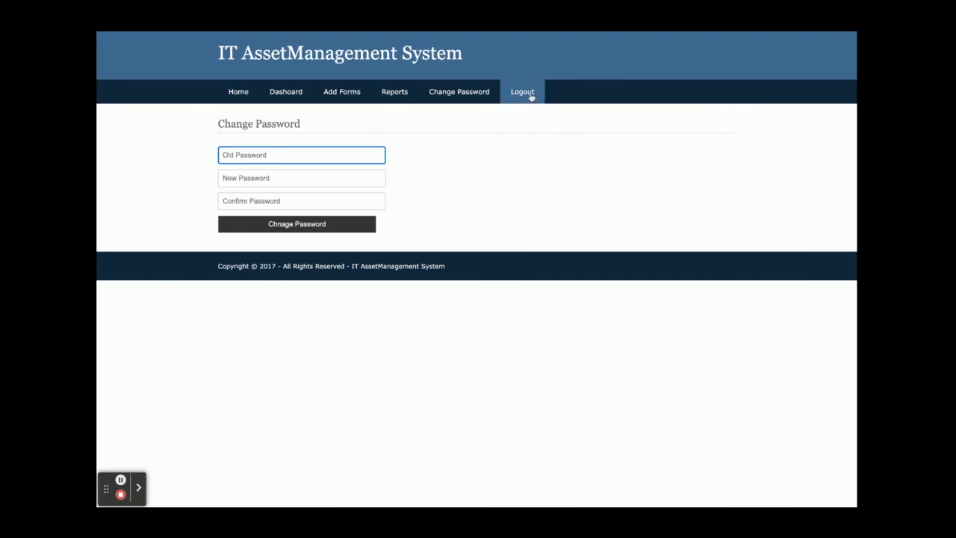
{"action": "mouse_move", "coordinate": [519, 147]}
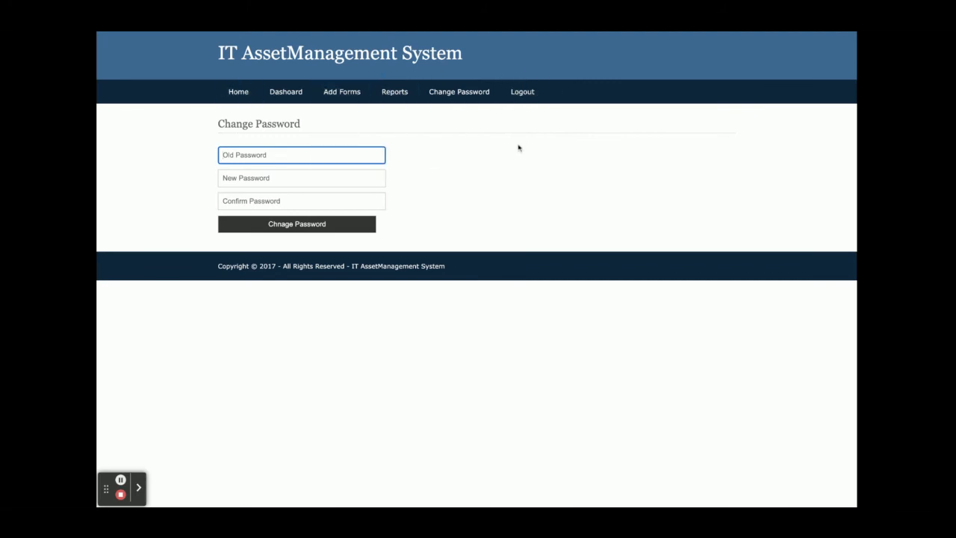
{"action": "mouse_move", "coordinate": [502, 108]}
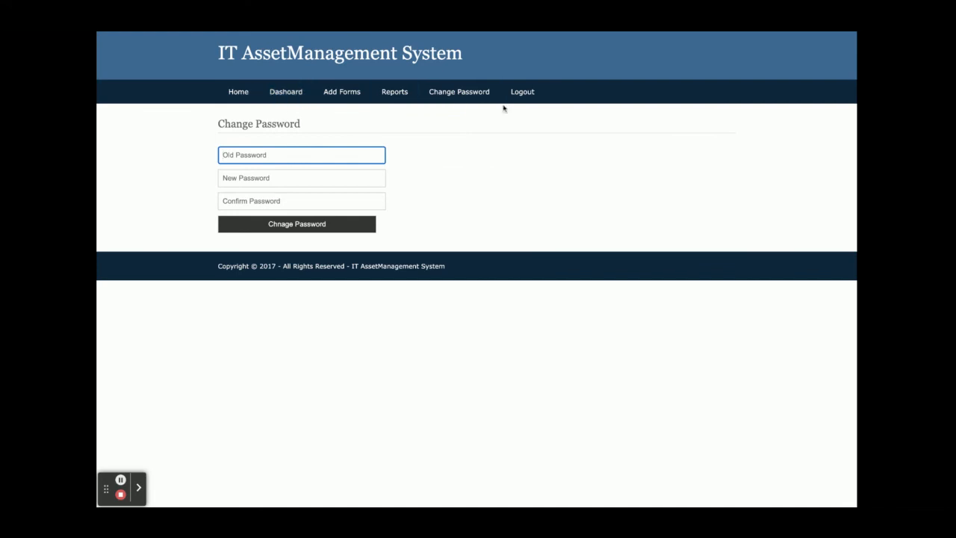
{"action": "mouse_move", "coordinate": [643, 189]}
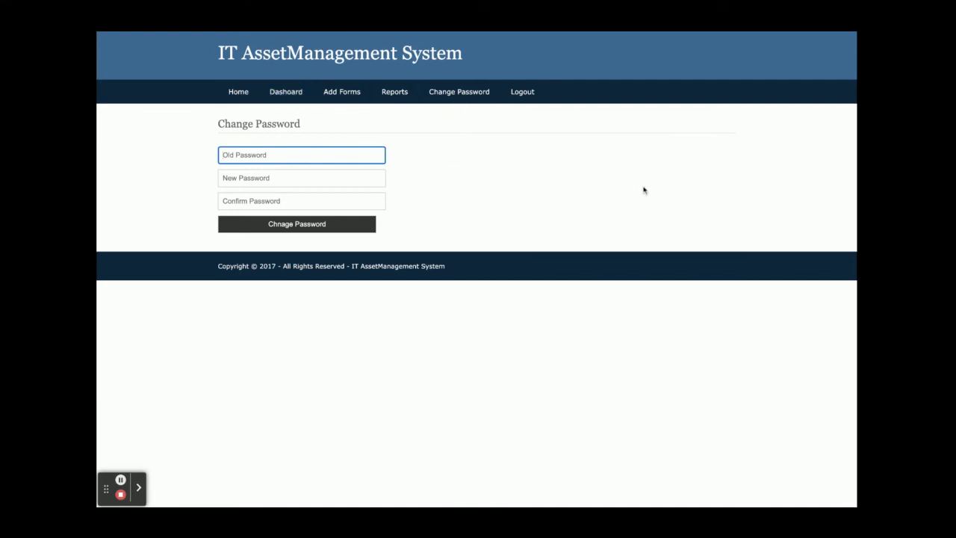
{"action": "mouse_move", "coordinate": [550, 84]}
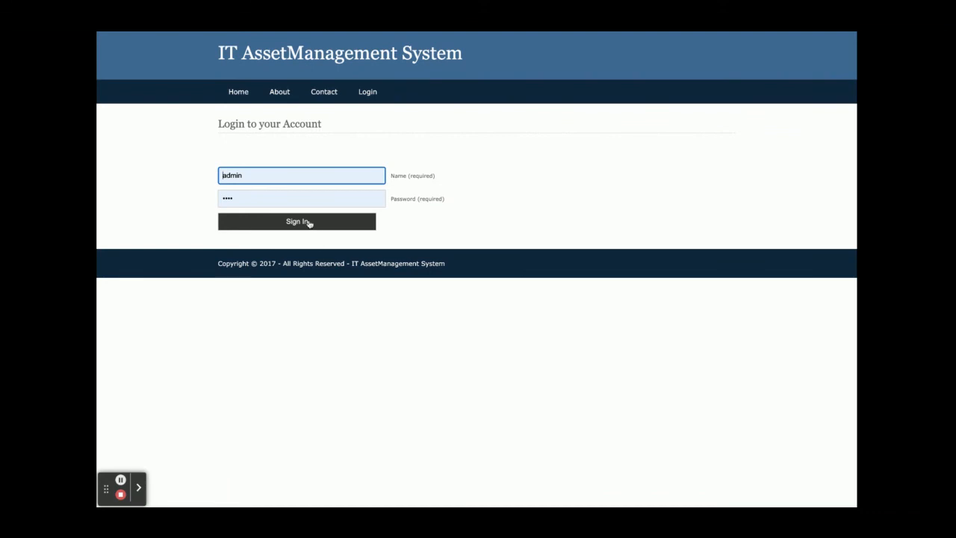
Sign in as admin, review the dashboard, then log out to the public home page
{"action": "left_click", "coordinate": [296, 221]}
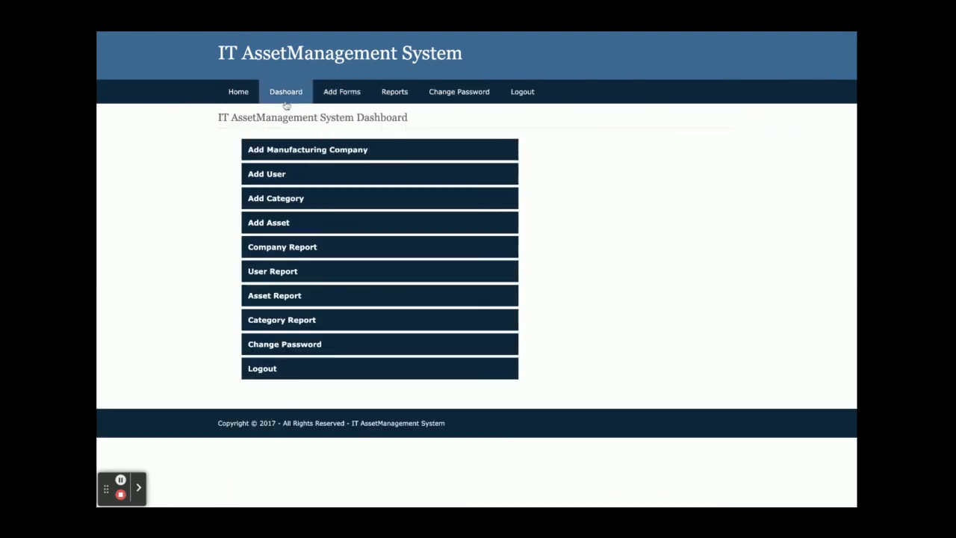
{"action": "left_click", "coordinate": [394, 91]}
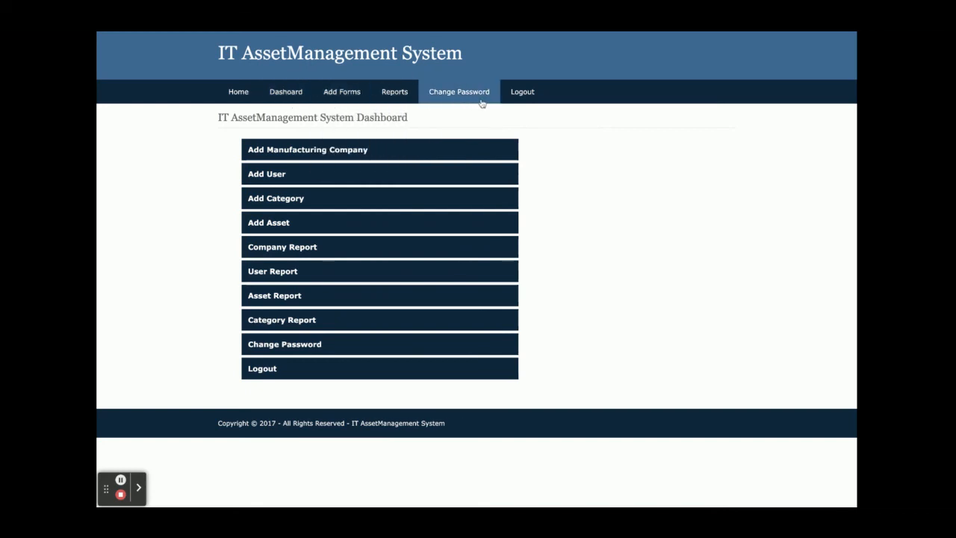
{"action": "mouse_move", "coordinate": [522, 91]}
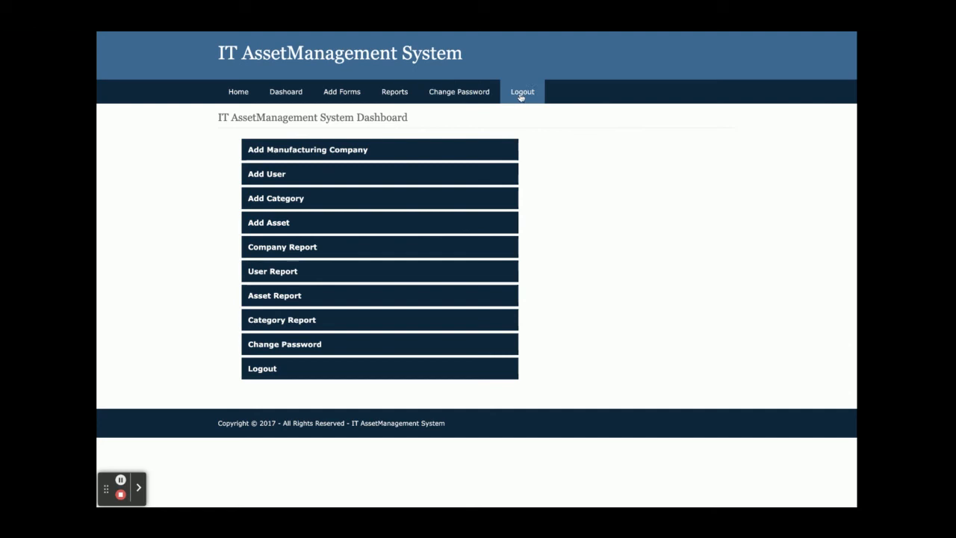
{"action": "left_click", "coordinate": [523, 91]}
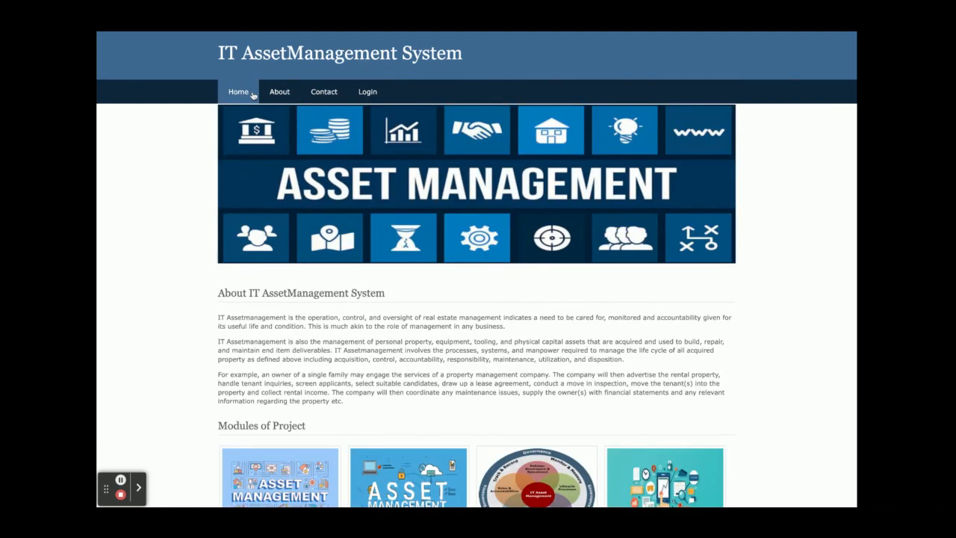